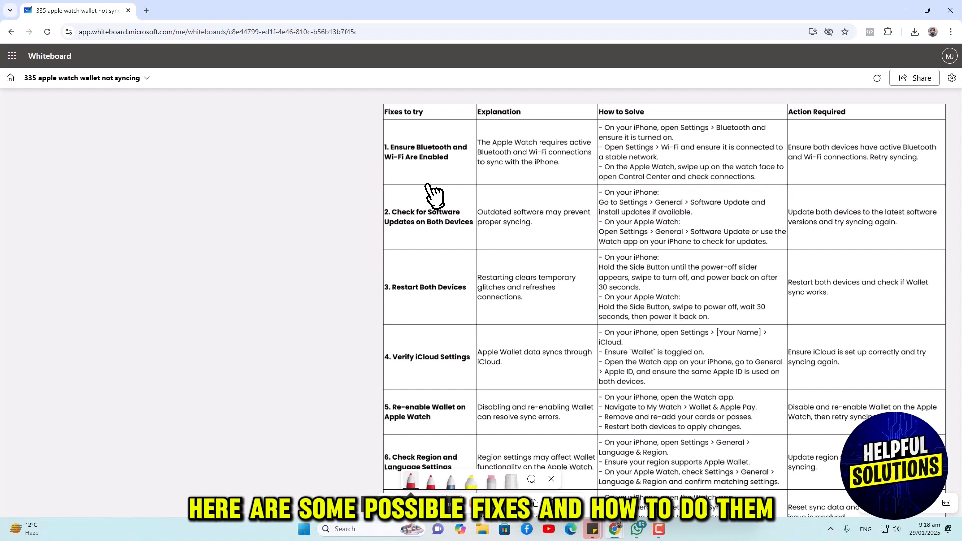
Tick row 1 in red and underline its Control Center step for Bluetooth and Wi-Fi.
left_click_drag(408, 141, 442, 130)
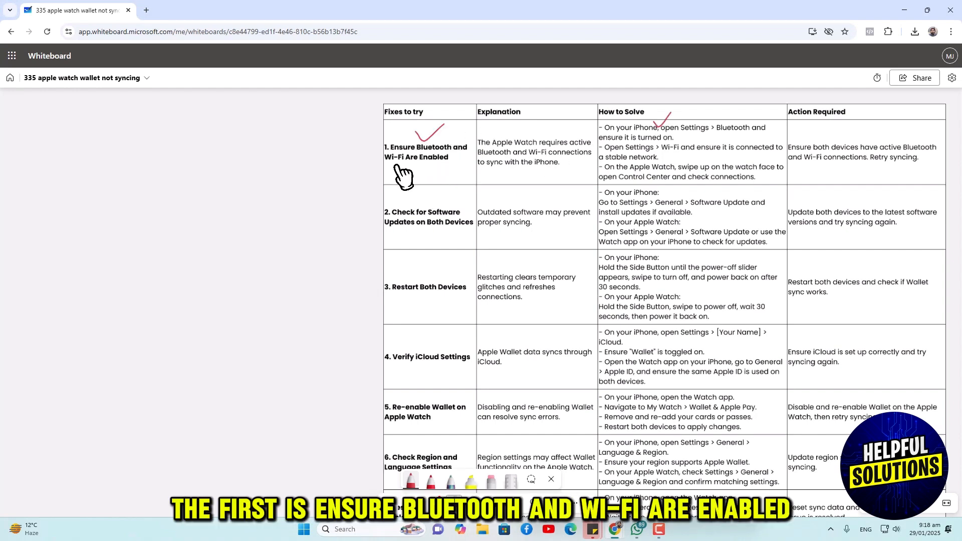
mouse_move(570, 165)
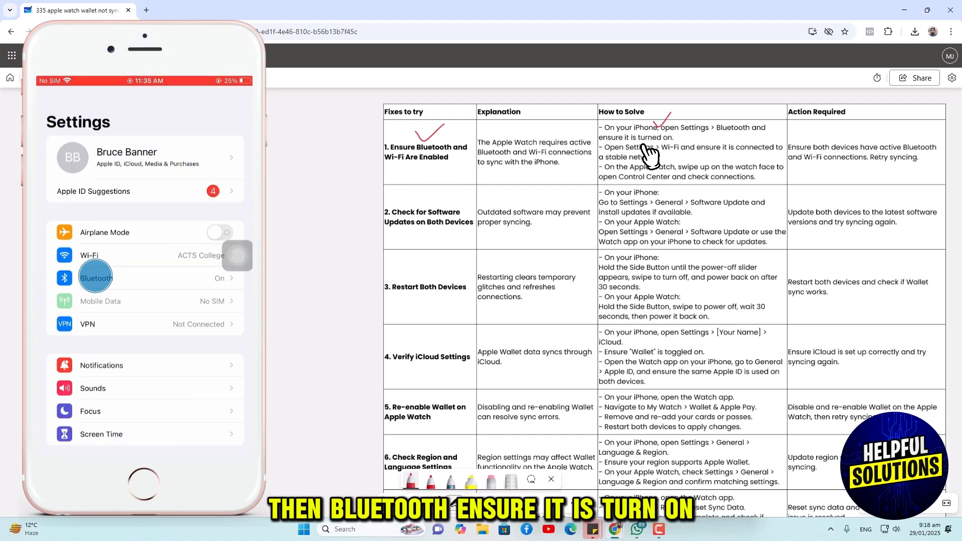
left_click(95, 278)
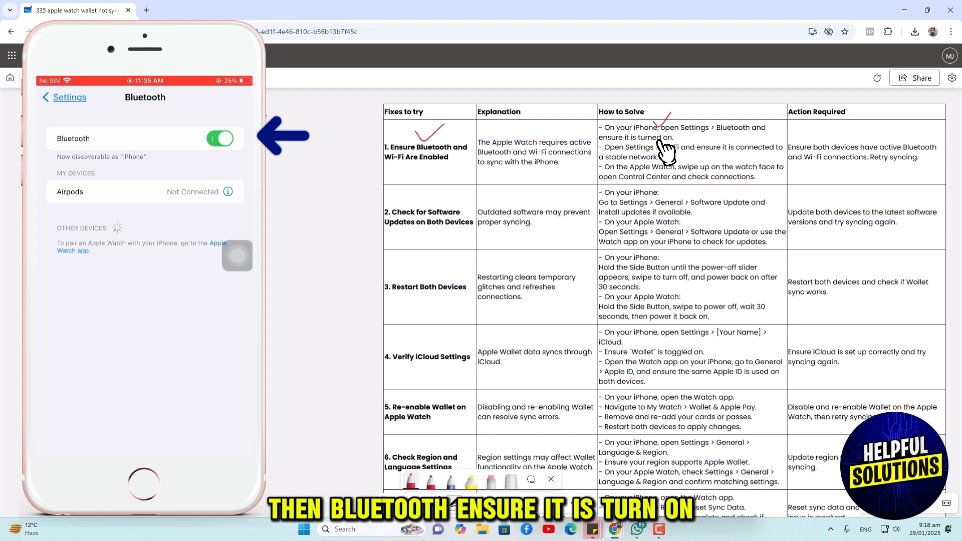
left_click(63, 97)
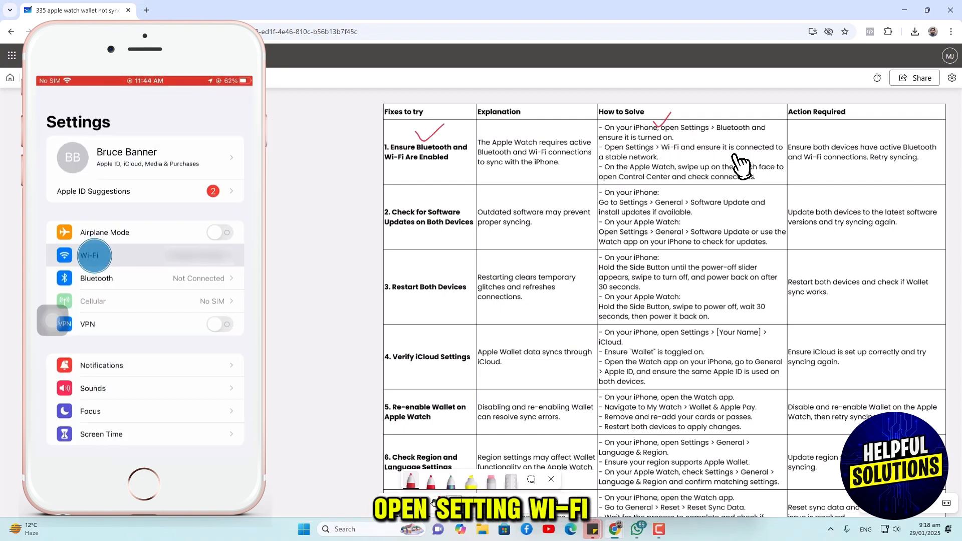
left_click(95, 256)
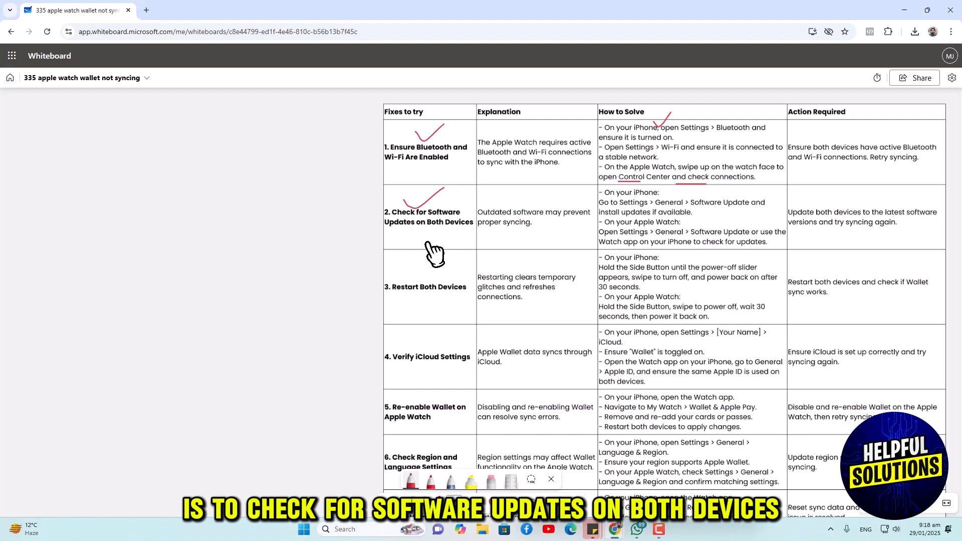
mouse_move(638, 205)
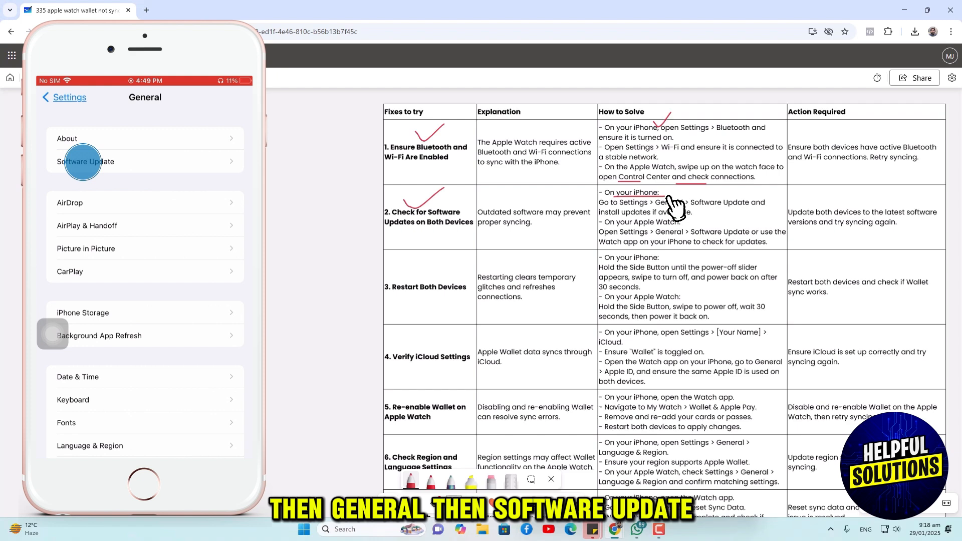
Underline the iPhone and Apple Watch software-update steps in row 2 in red.
left_click(85, 161)
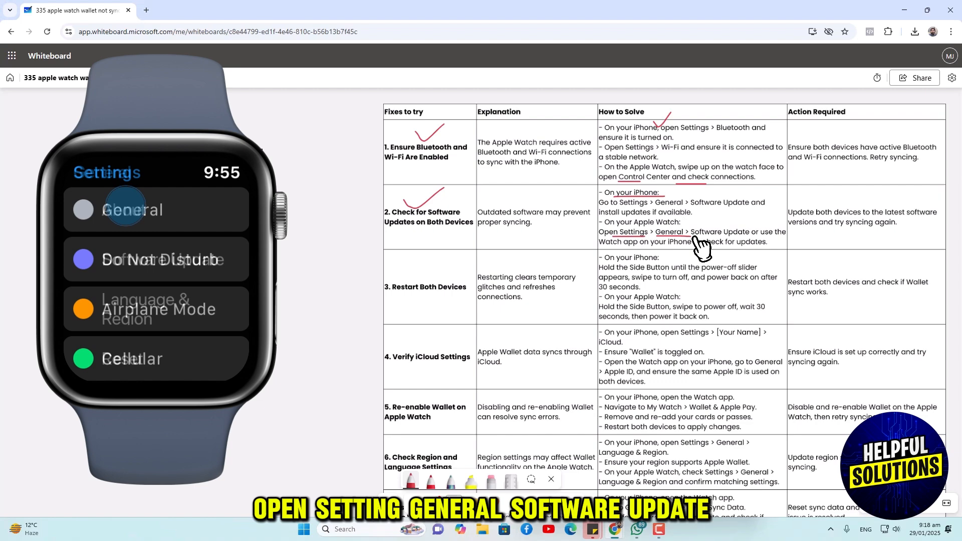
left_click(132, 210)
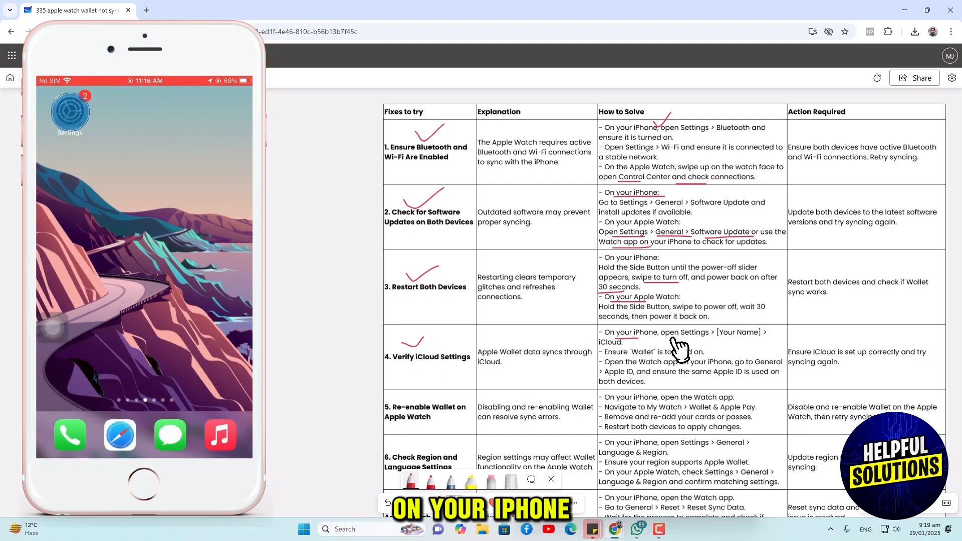
Underline Your Name, iCloud and 'both devices' in the Verify iCloud Settings row in red.
left_click(69, 110)
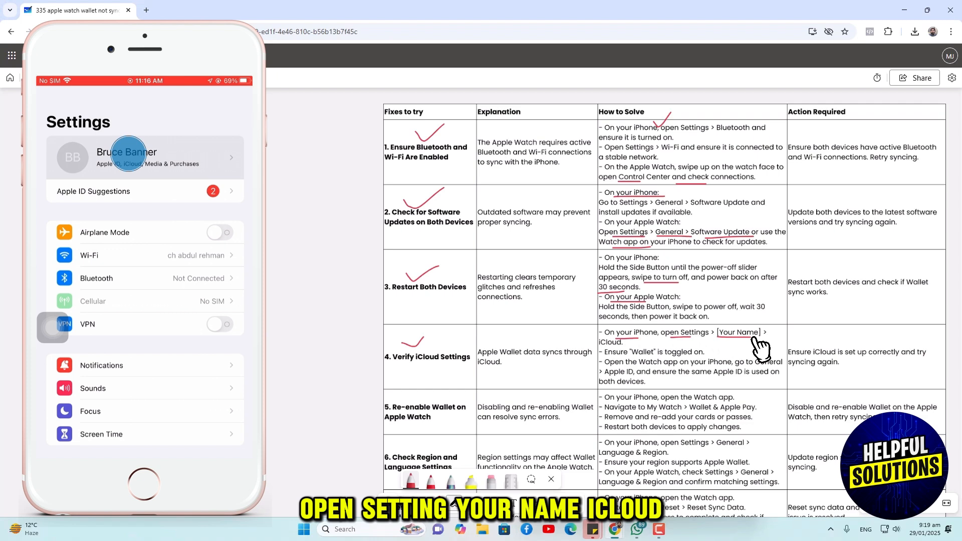
left_click(127, 157)
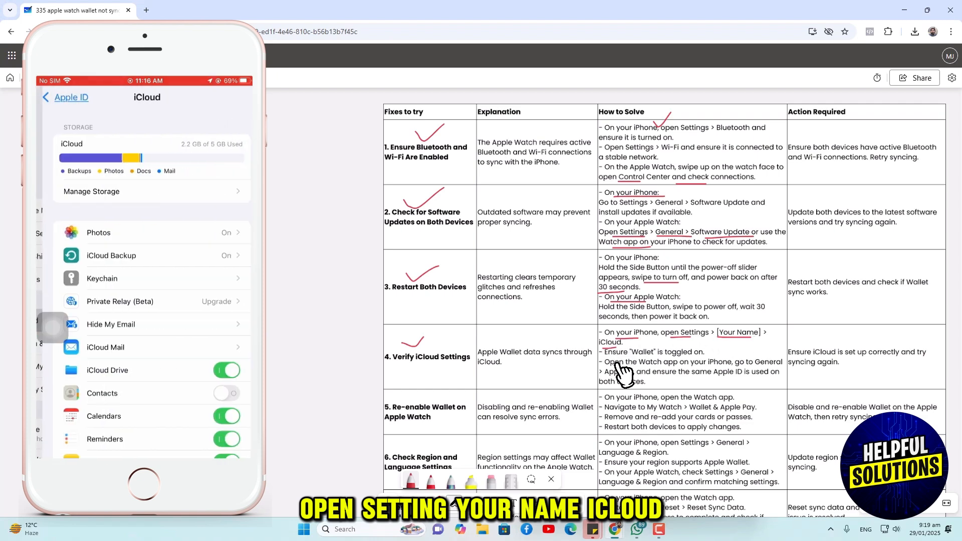
scroll("down", 3)
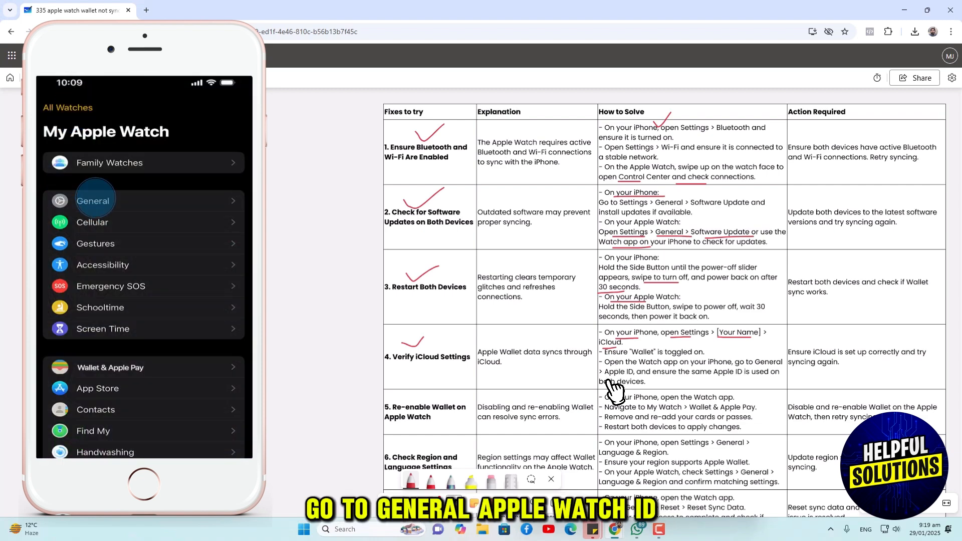
left_click(92, 201)
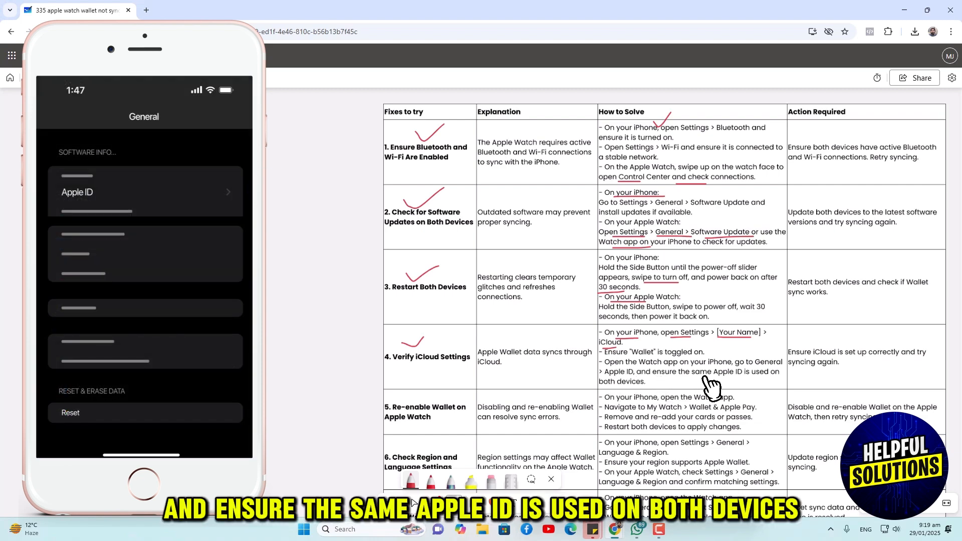
mouse_move(622, 396)
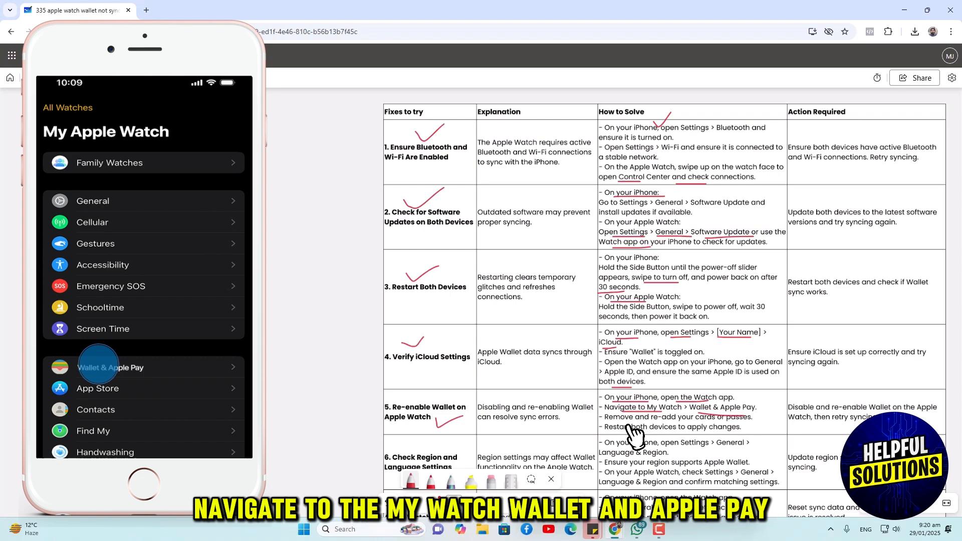
Underline 'cards or passes' in the Re-enable Wallet row in red.
left_click(110, 366)
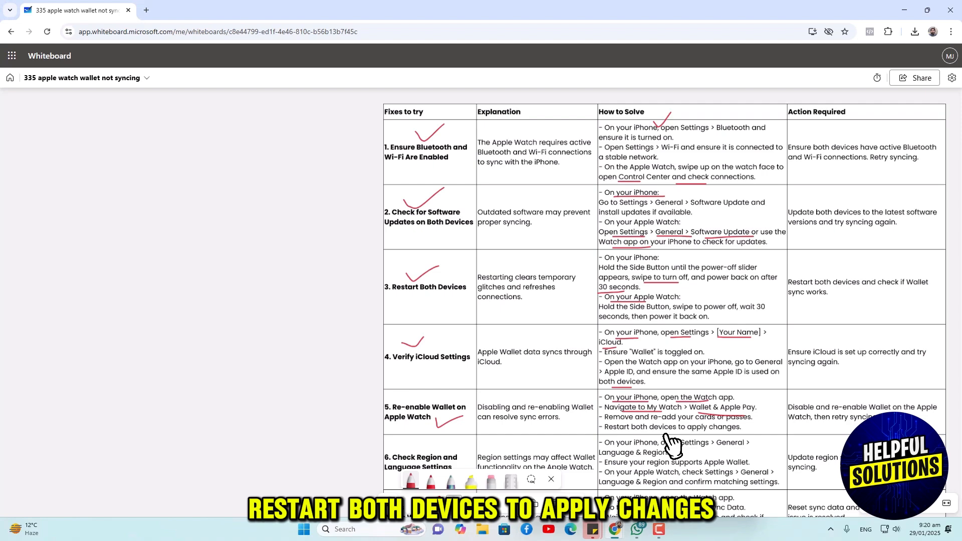
scroll("down", 3)
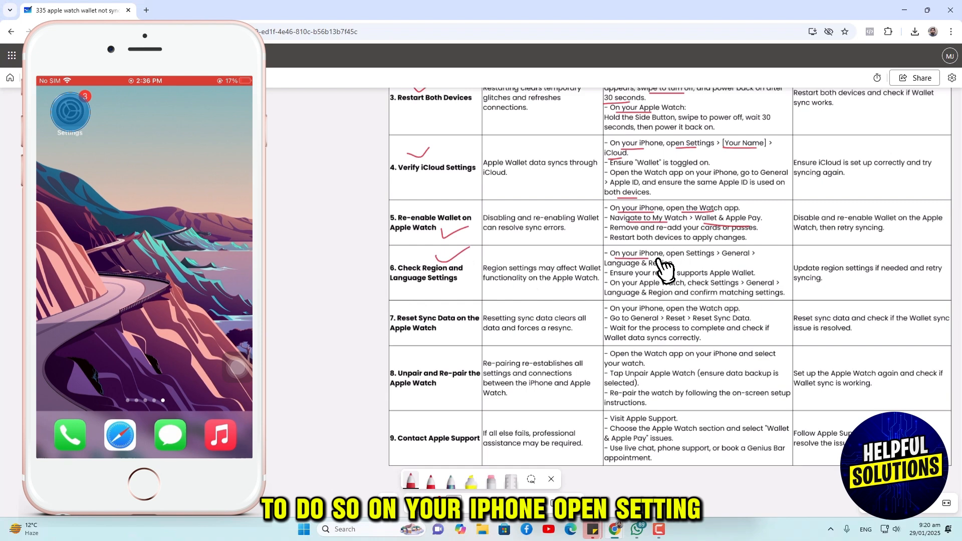
Underline Settings, General and Language & Region in row 6's path in red.
left_click(69, 112)
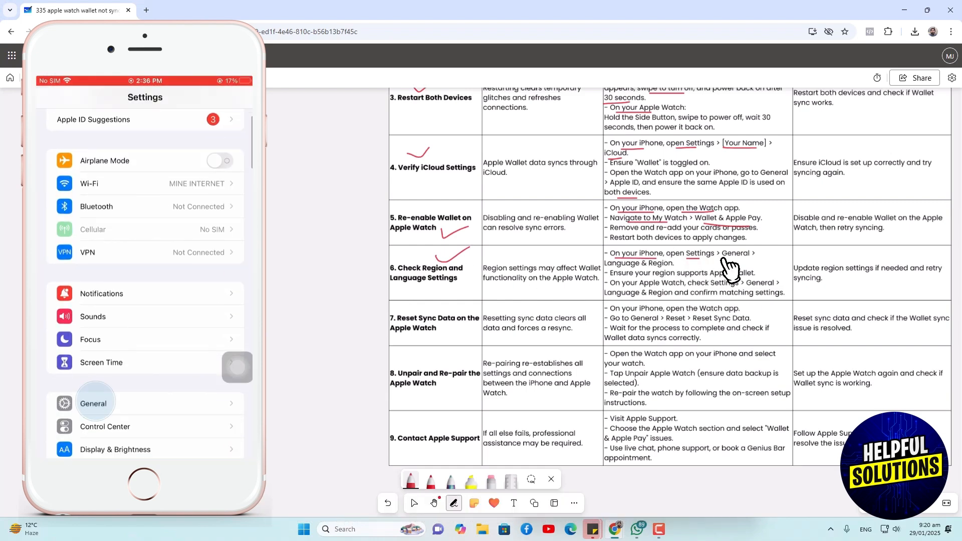
left_click(94, 403)
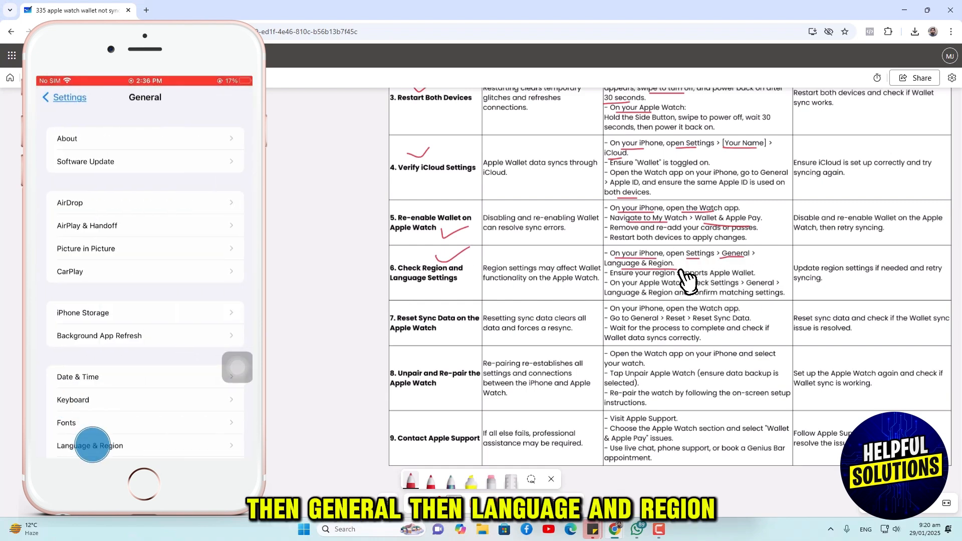
left_click(90, 445)
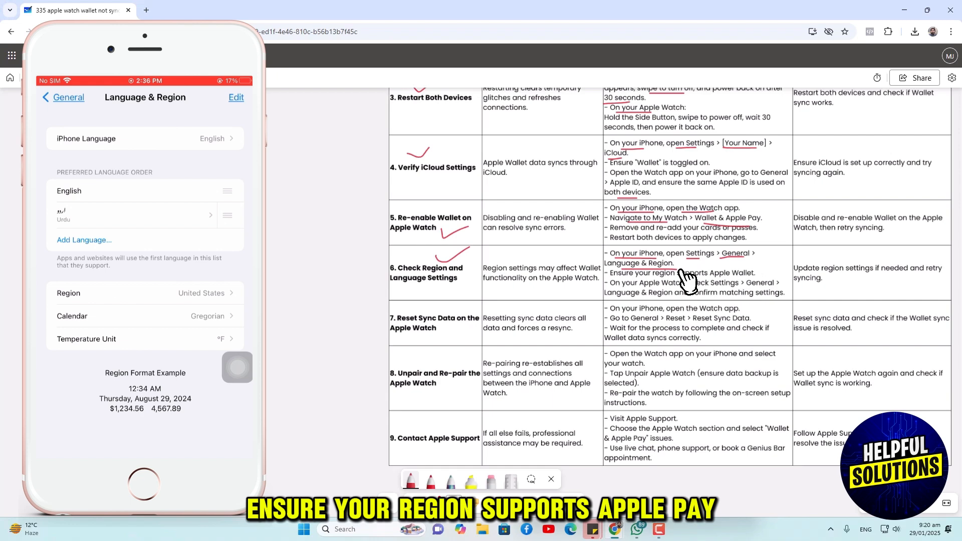